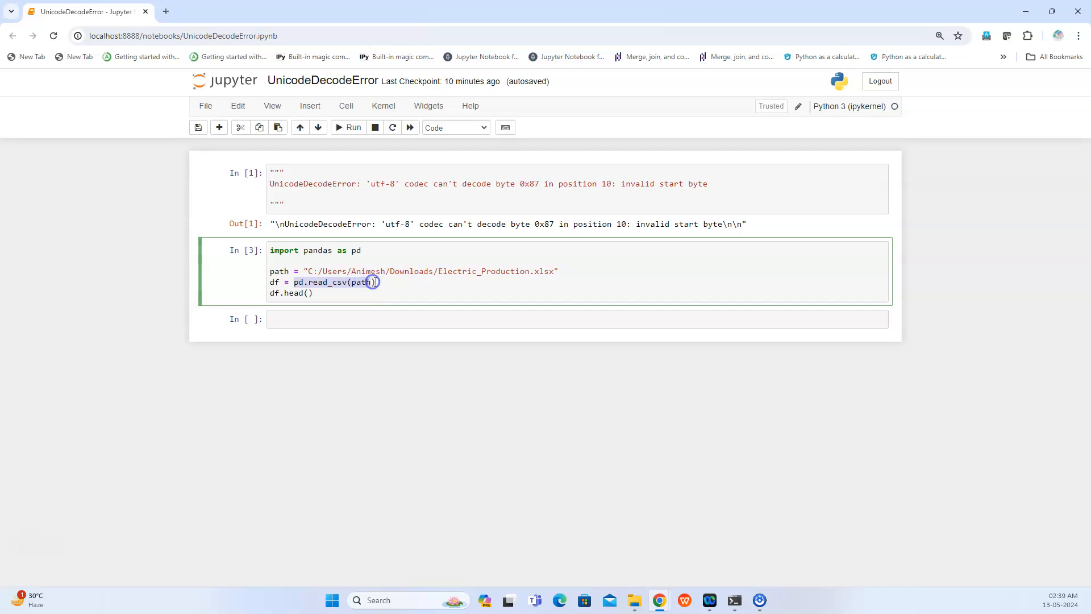
Run the pd.read_csv(path) cell to reproduce the UnicodeDecodeError traceback for Electric_Production.xlsx.
left_click(348, 127)
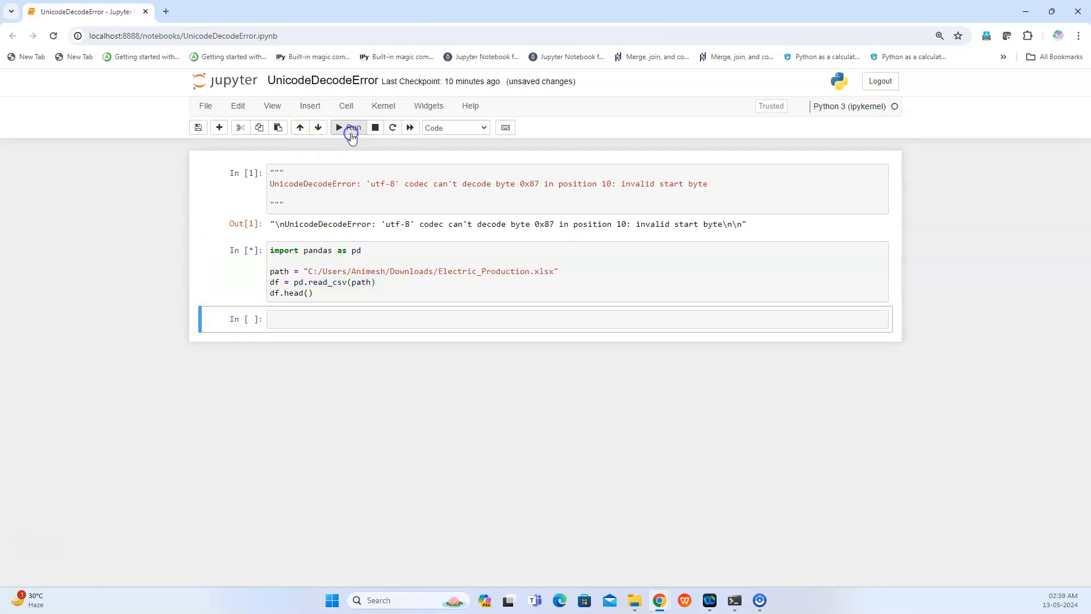
left_click(349, 127)
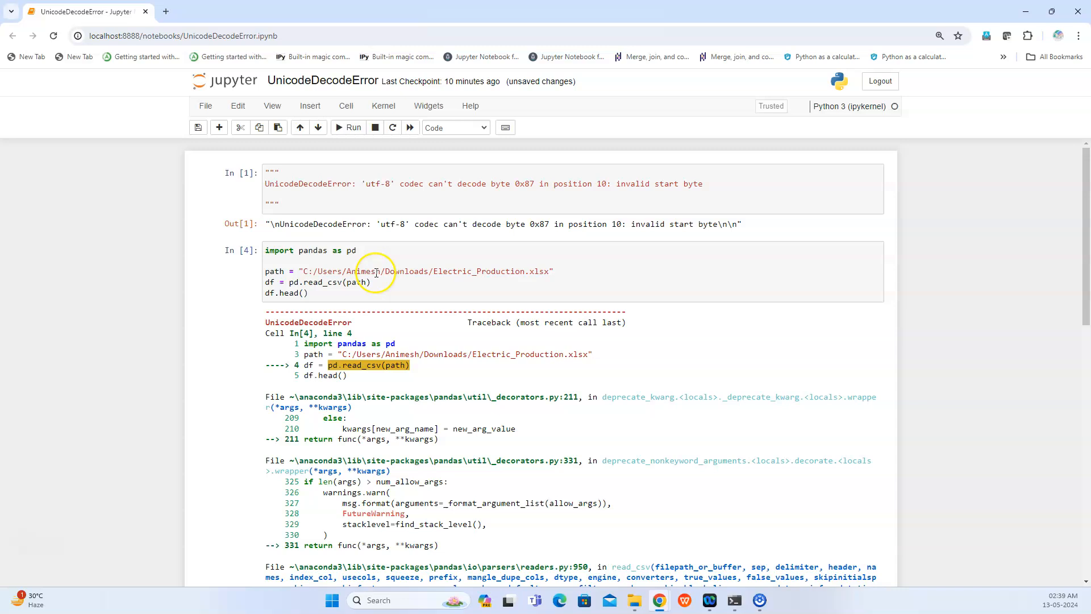
scroll("down", 3)
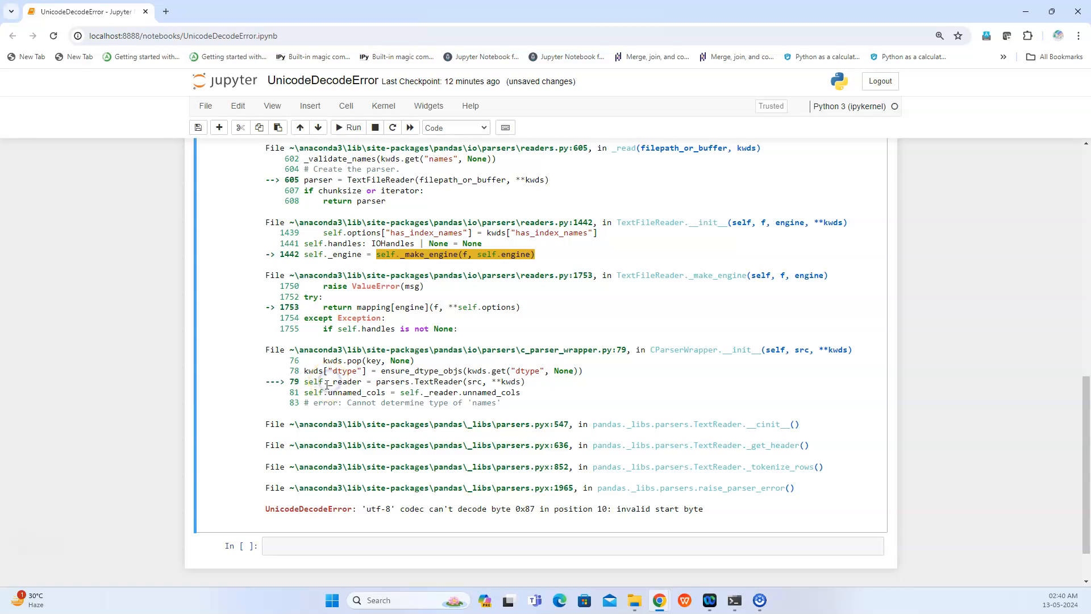
double_click(346, 382)
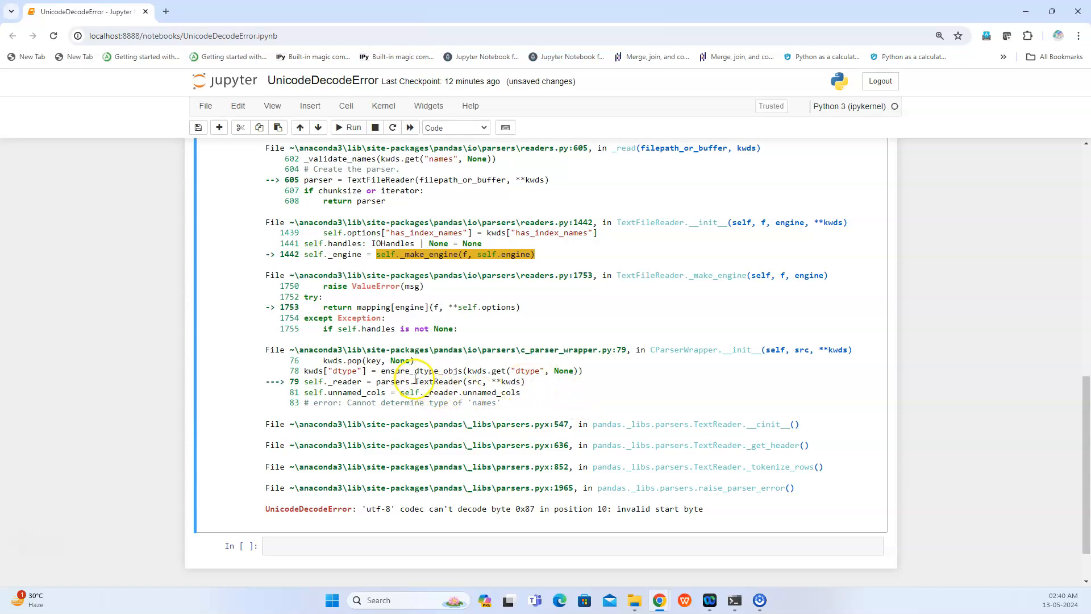
double_click(435, 382)
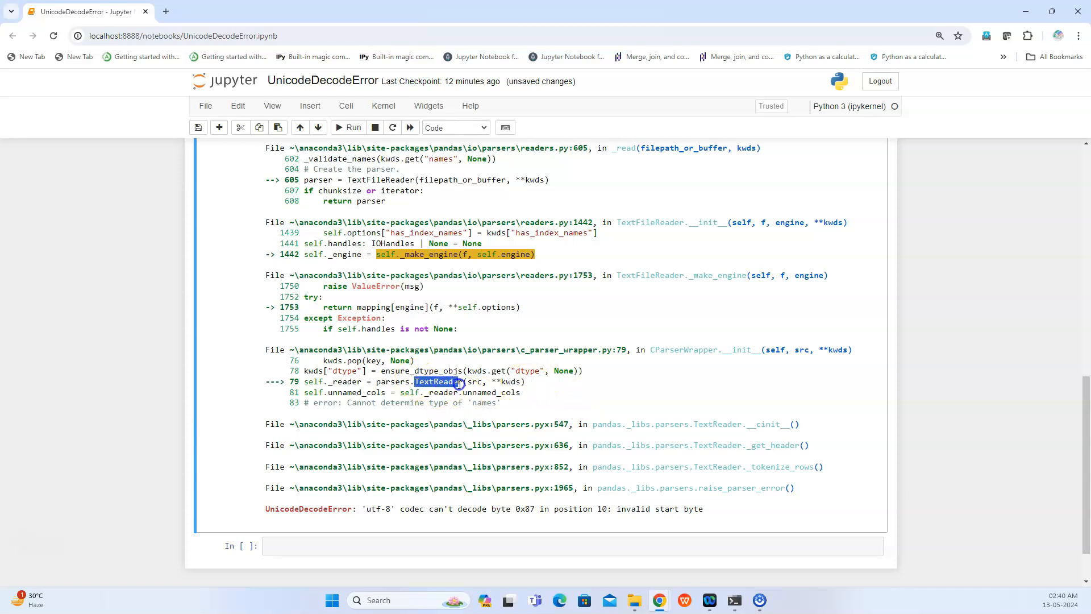
left_click(458, 381)
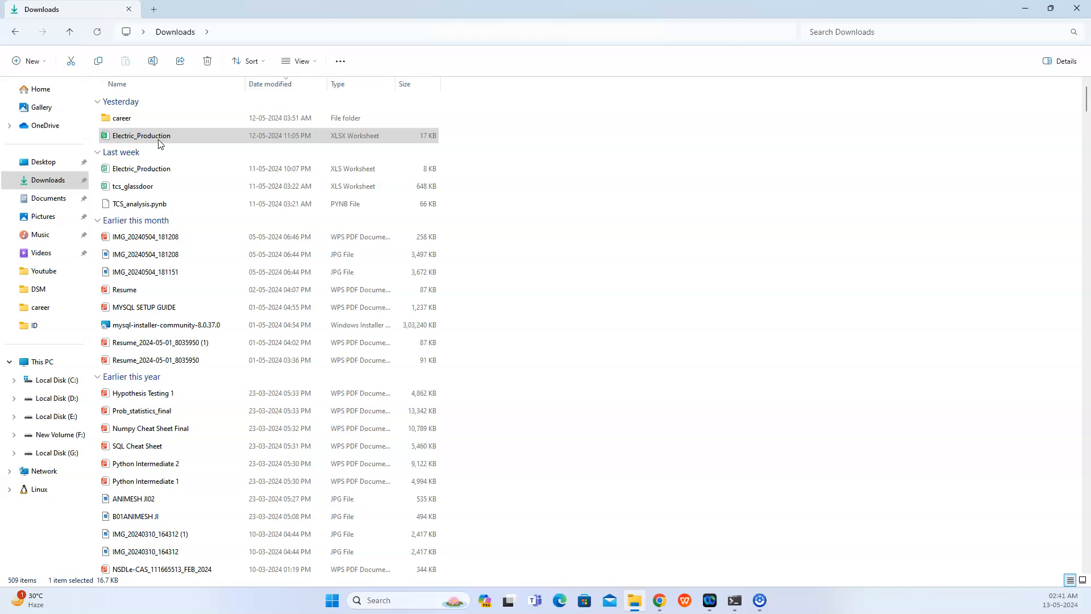
Select the newer Electric_Production file in Downloads to check its XLSX Worksheet type.
left_click(141, 135)
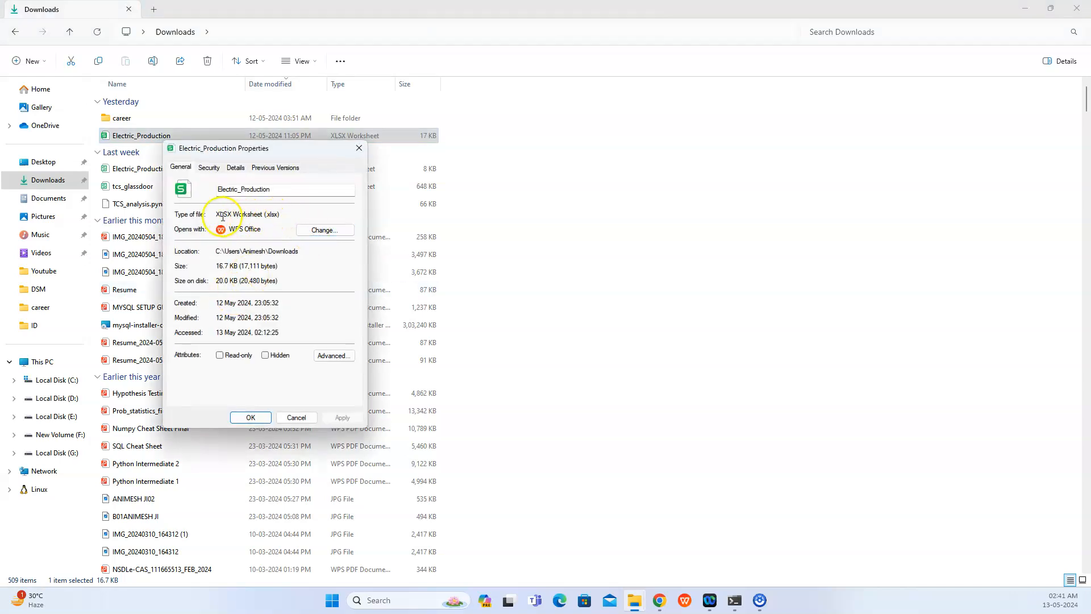
mouse_move(250, 215)
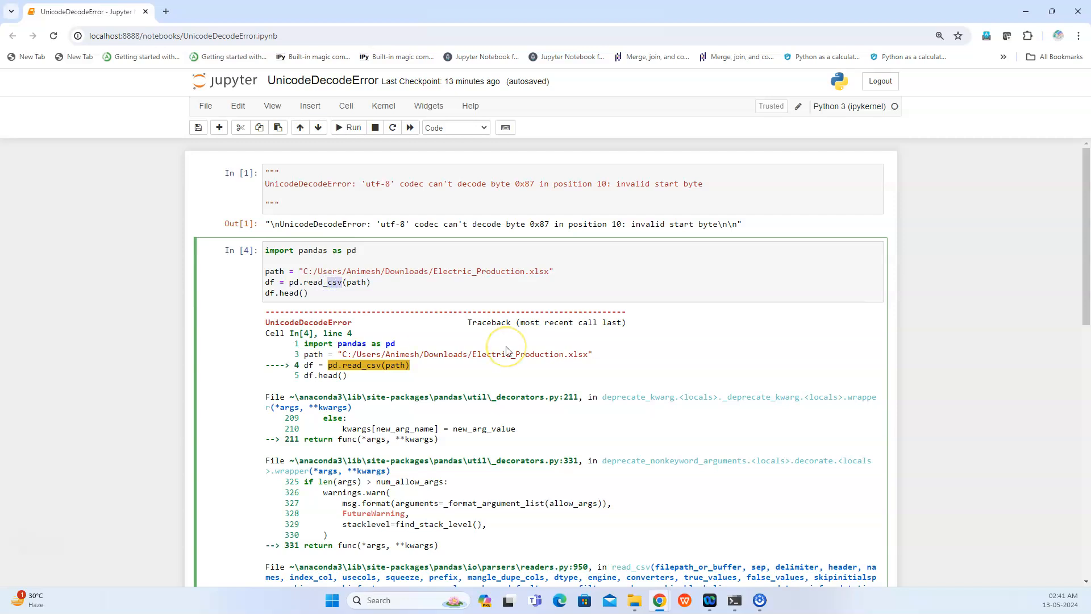
Change the loader to pd.read_excel and run it to show the first DATE and IPG2211A2N rows.
type("read_e")
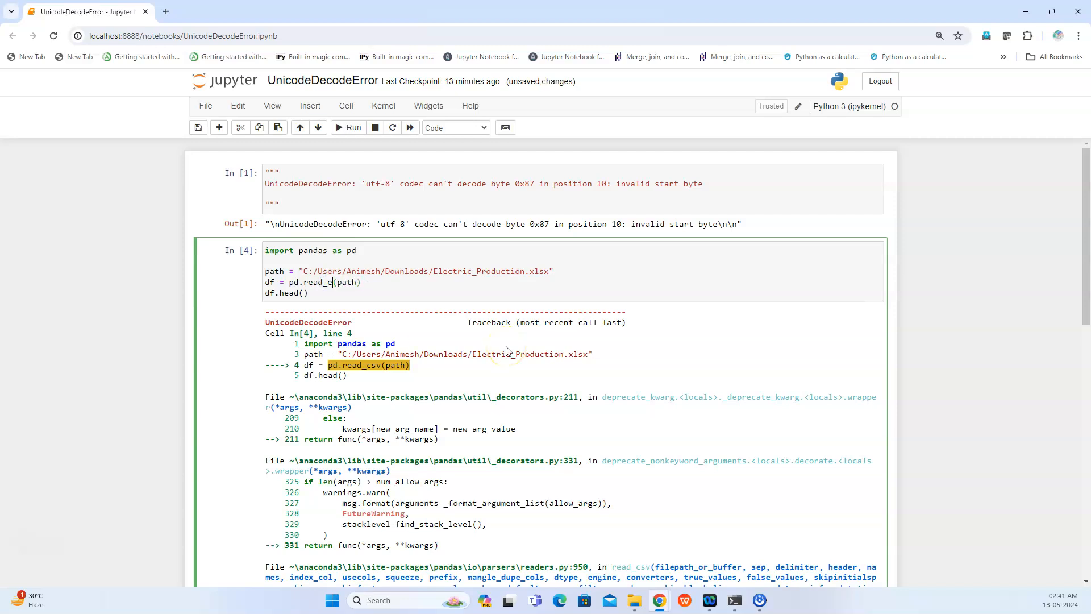
left_click(349, 129)
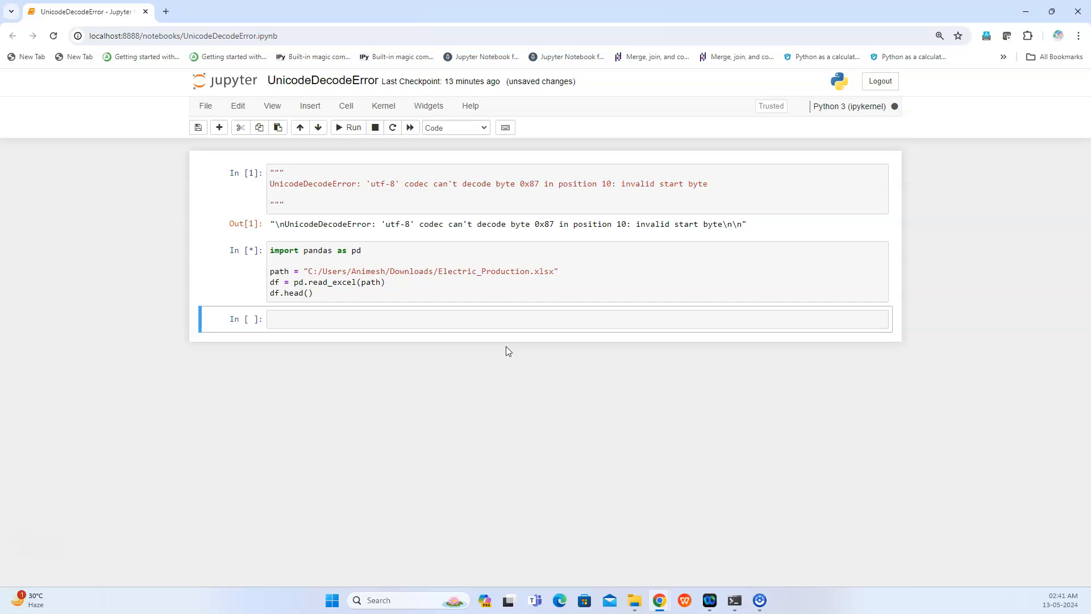
mouse_move(399, 290)
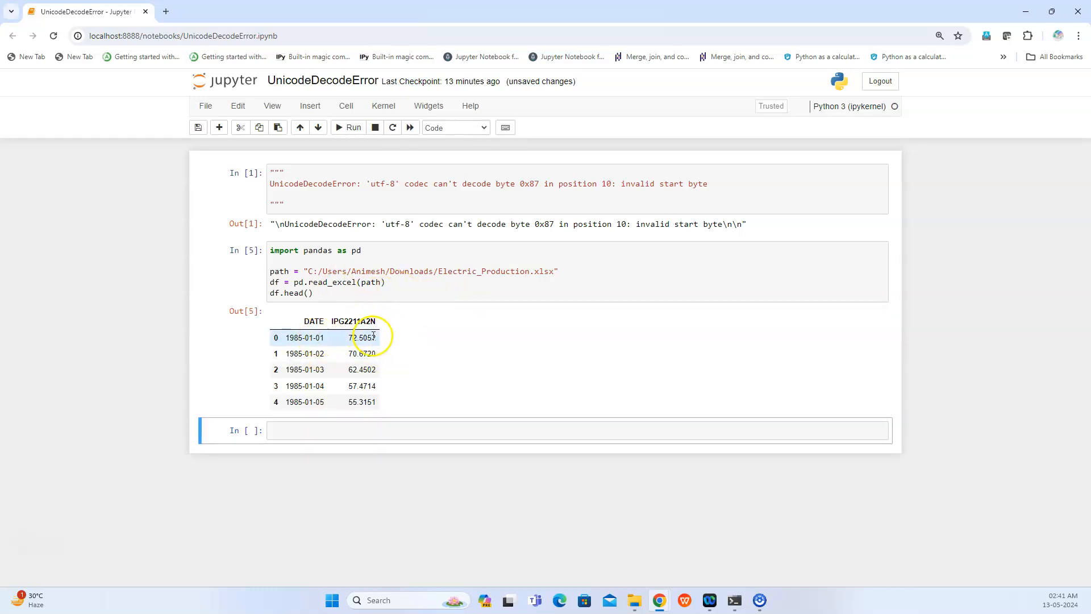
mouse_move(534, 381)
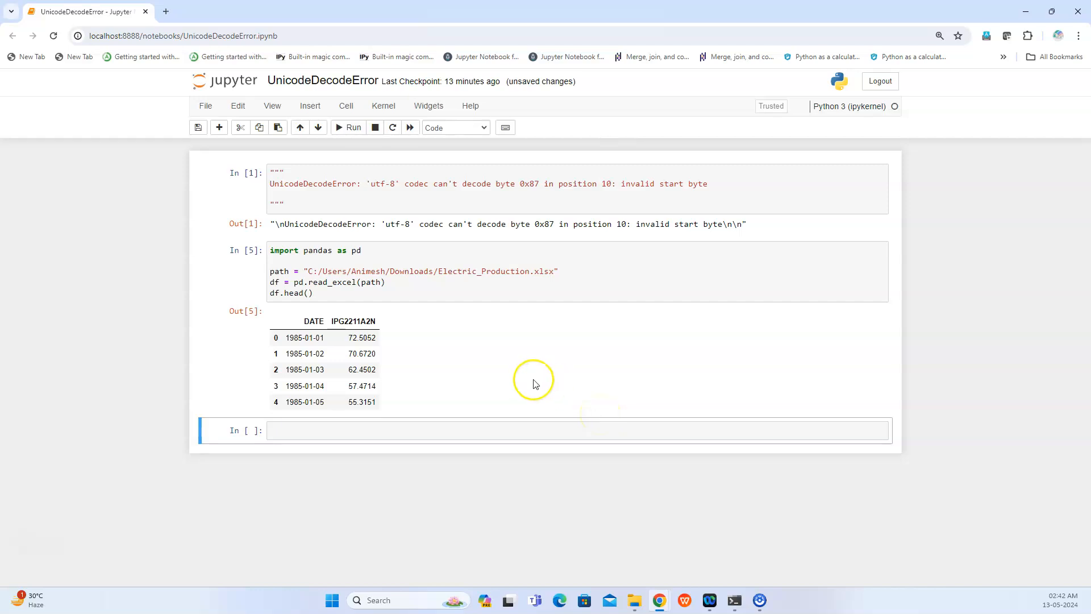
mouse_move(507, 286)
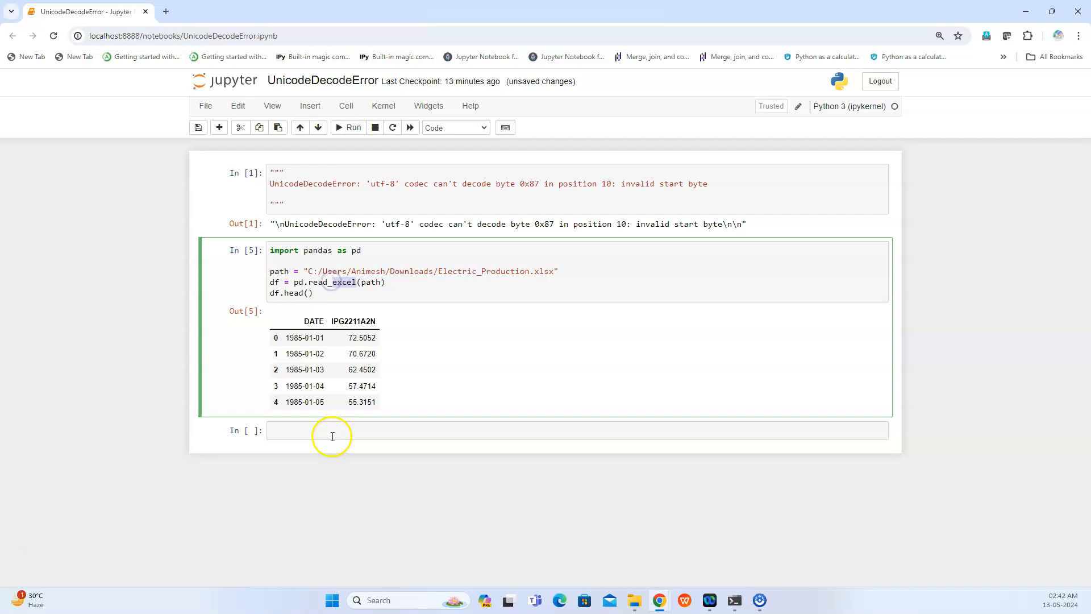
left_click(332, 429)
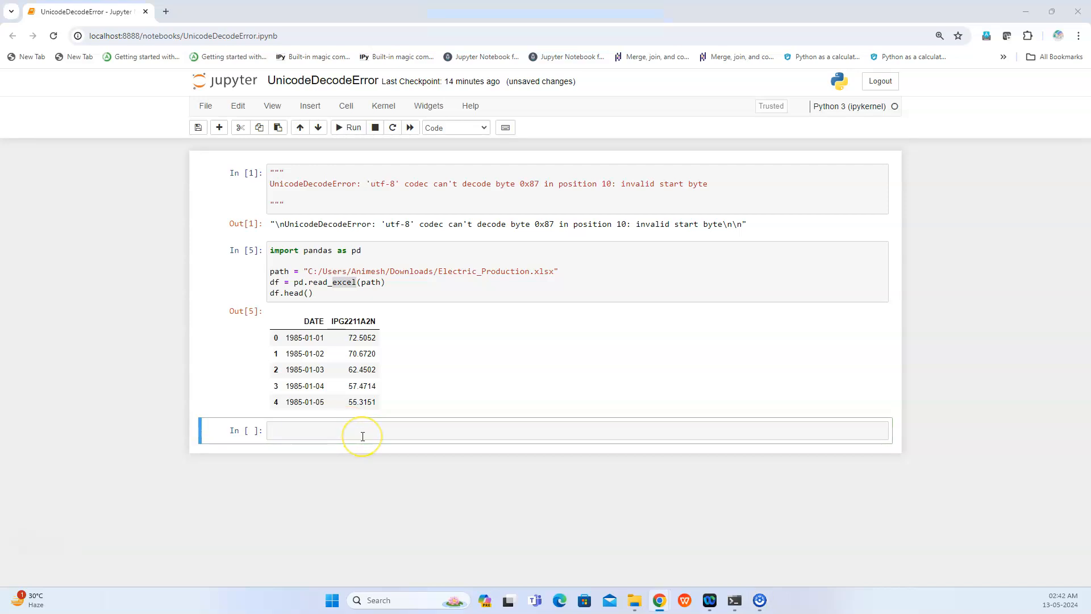
Fill the empty cell with commented pd.read_excel, read_parquet, read_txt and read_json examples.
left_click(361, 430)
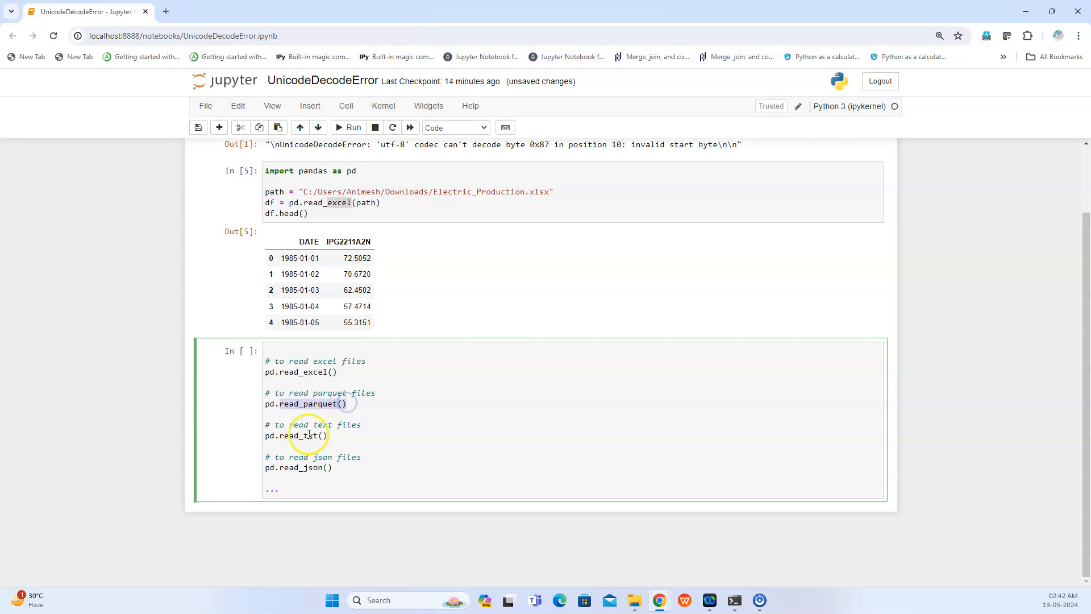
double_click(299, 435)
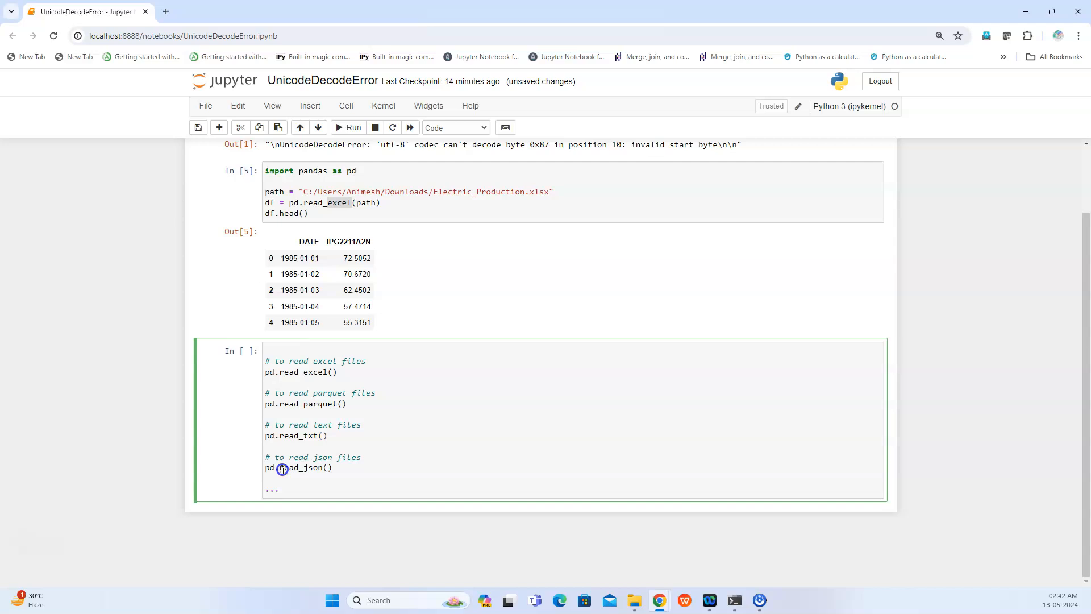
mouse_move(511, 389)
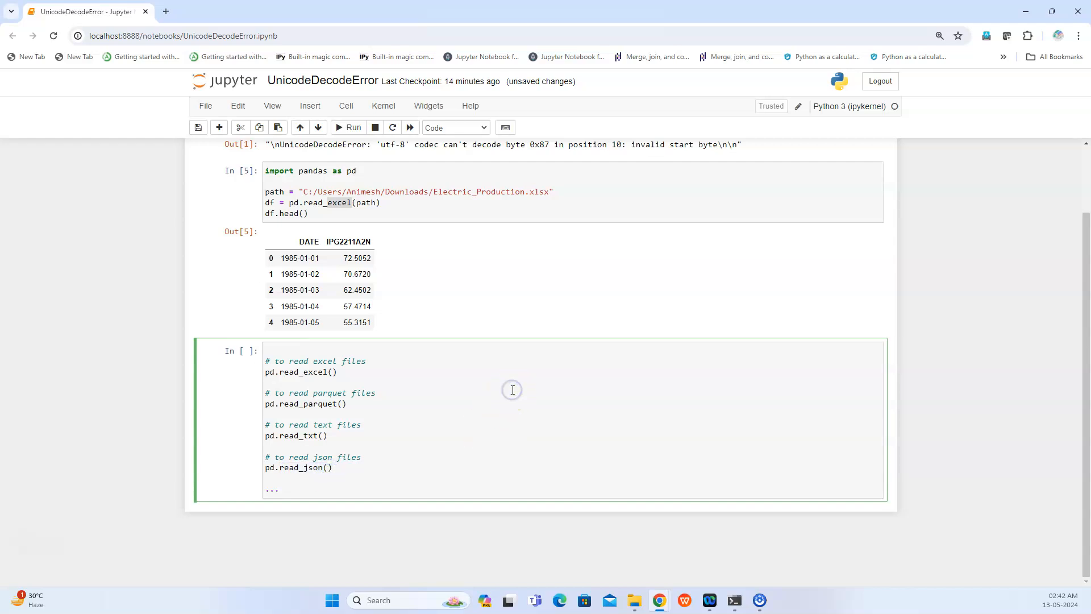